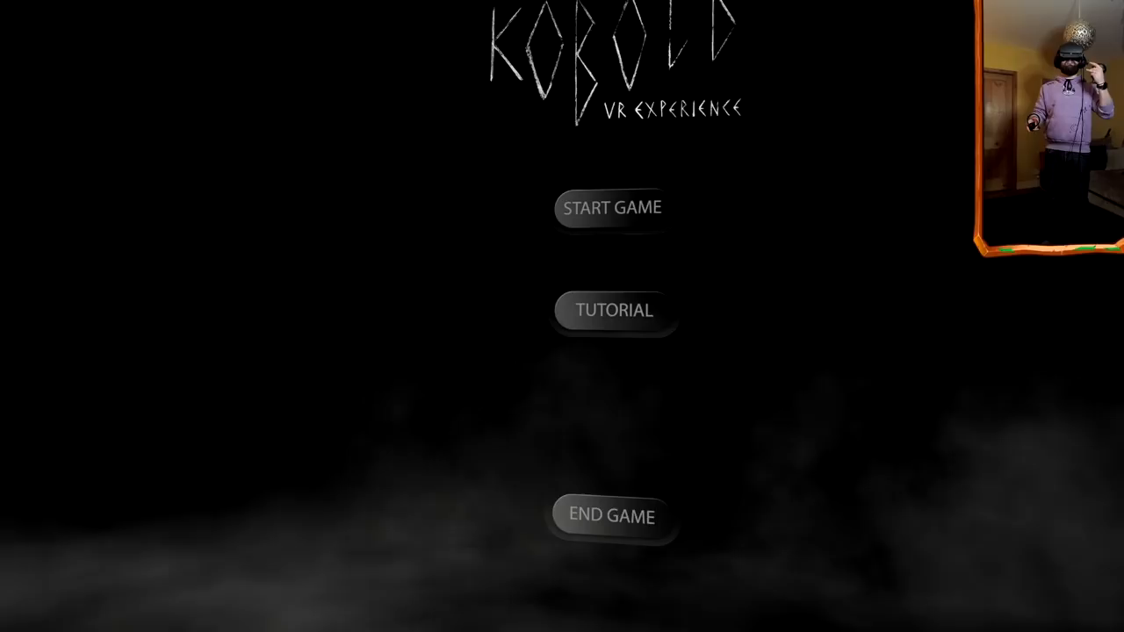
Step: Select START GAME from the main menu to enter the dark basement at the desk
left_click(611, 208)
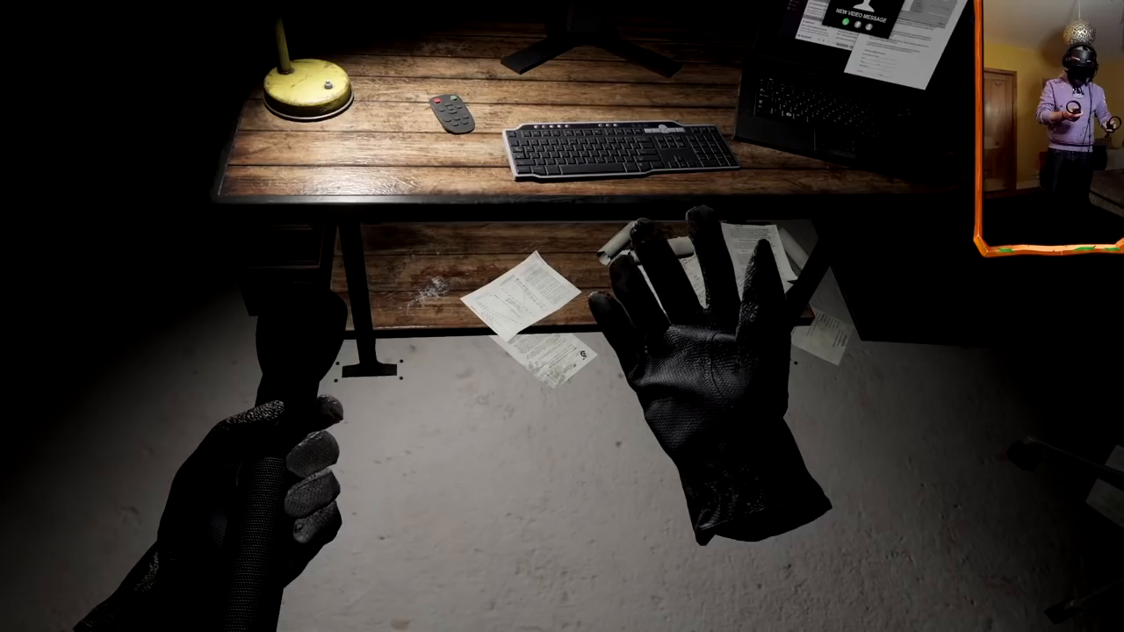